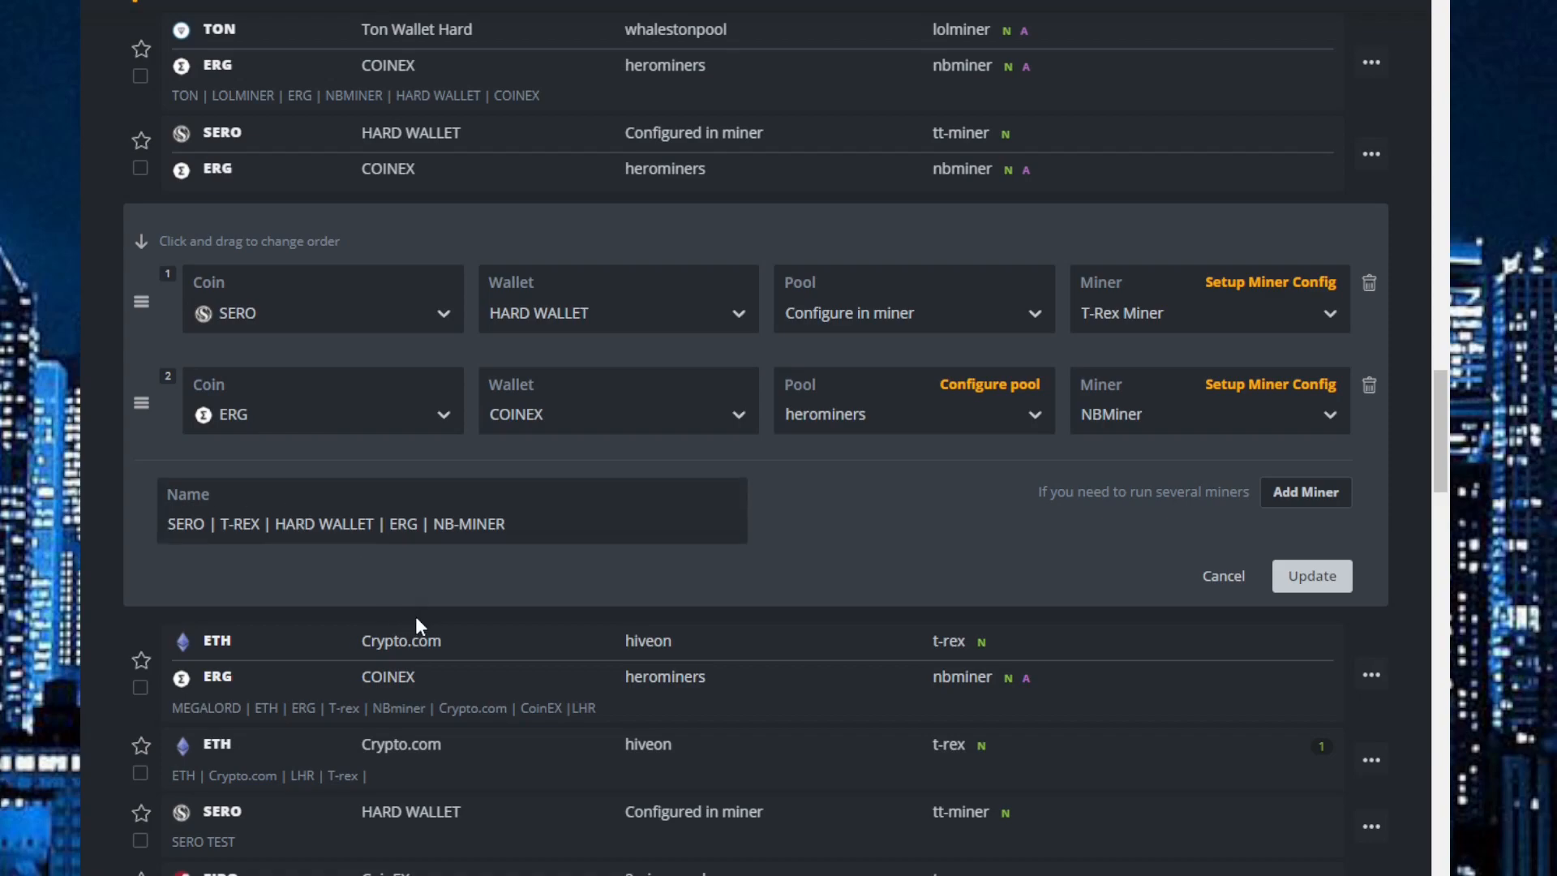
mouse_move(591, 658)
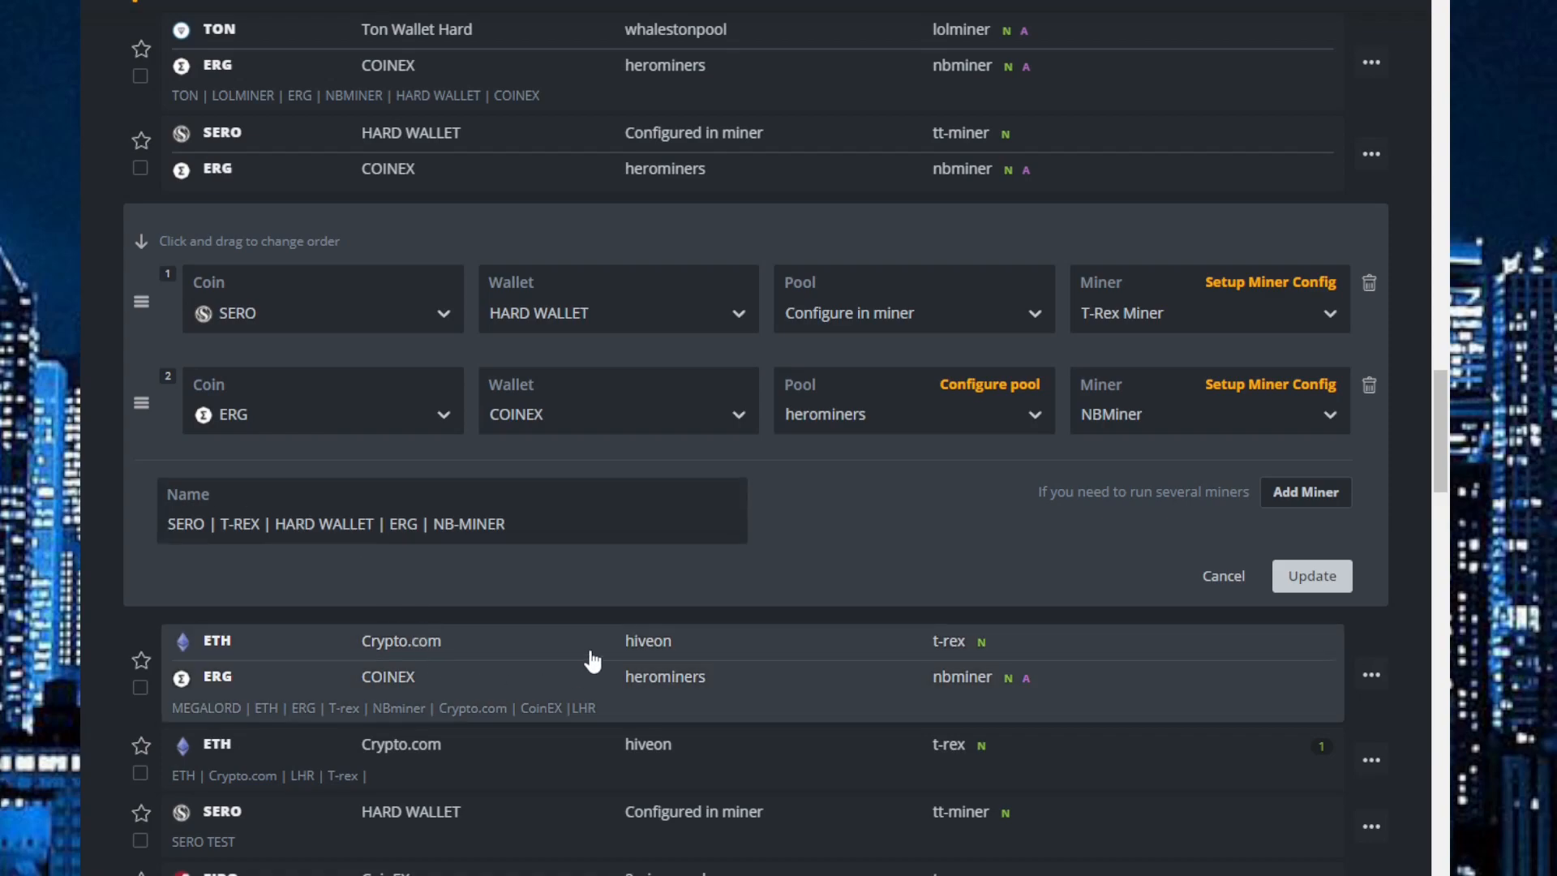
mouse_move(536, 787)
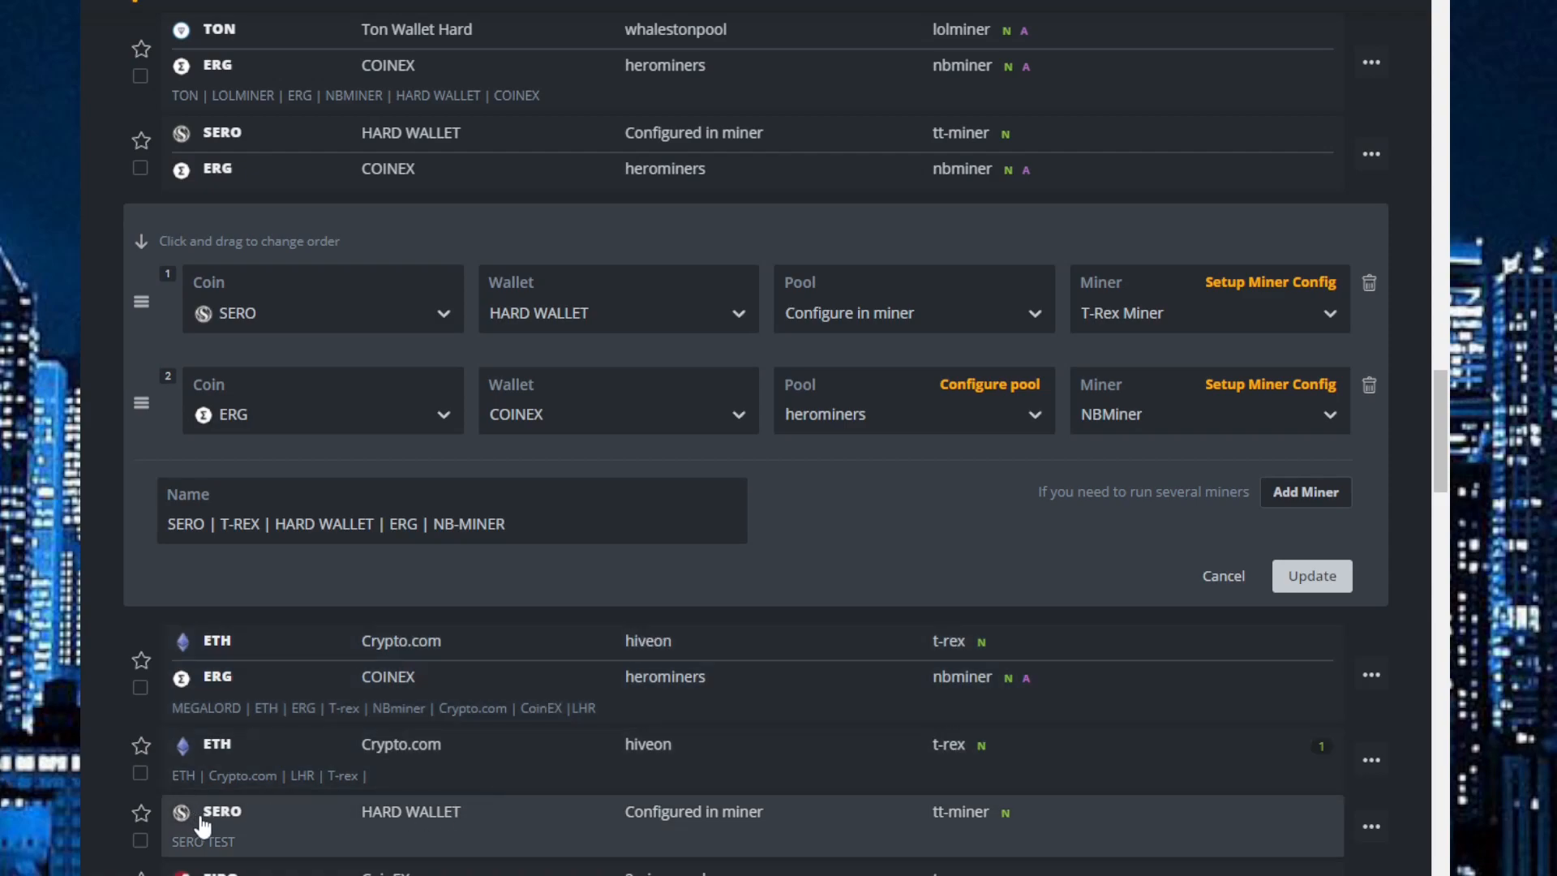
mouse_move(975, 825)
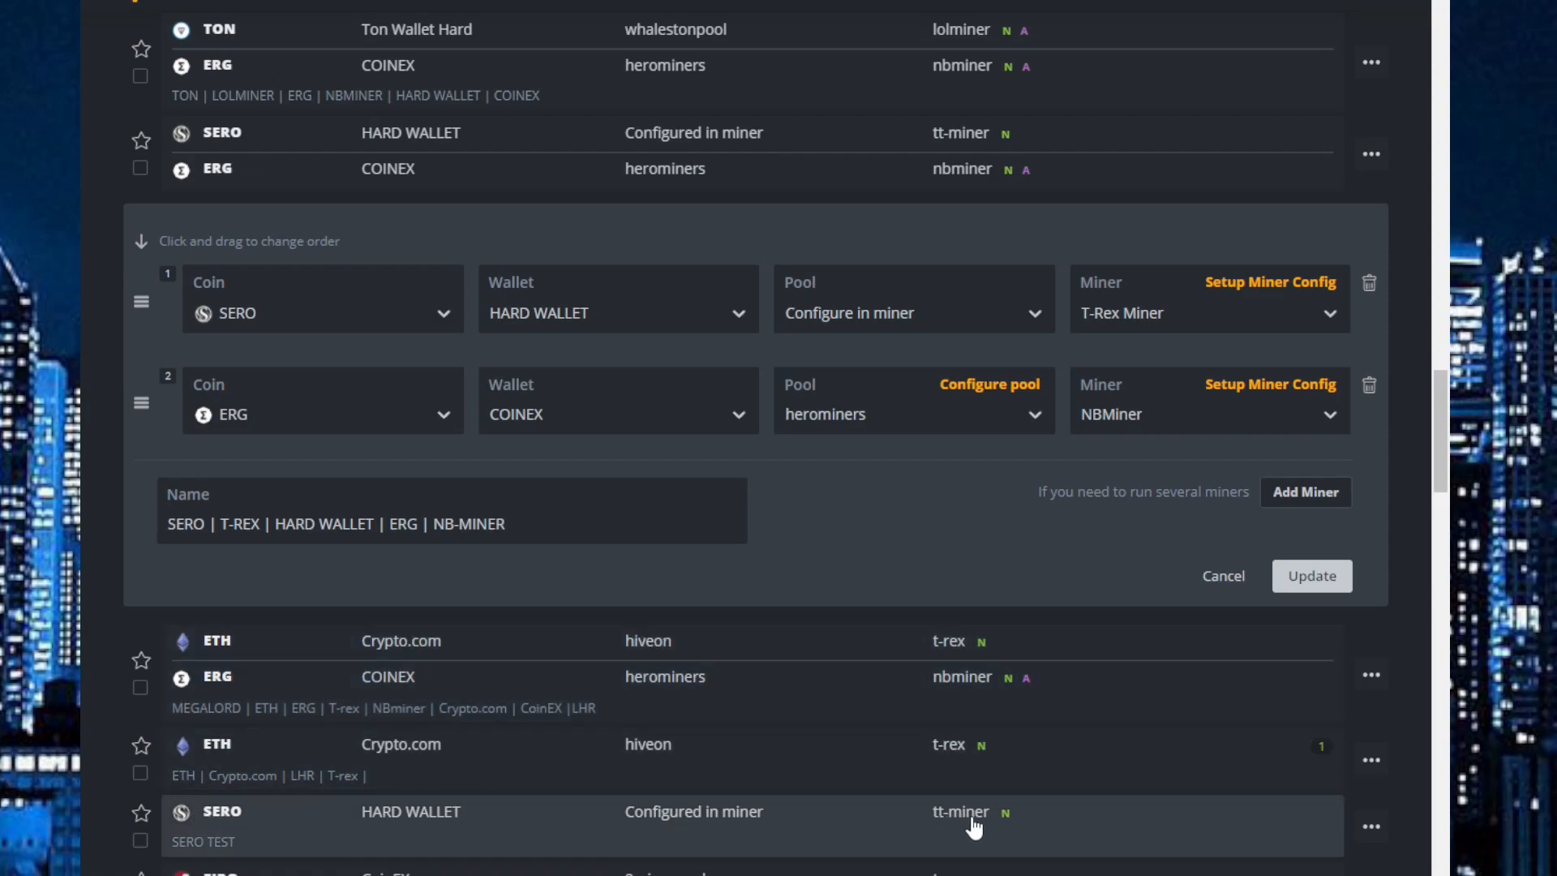
mouse_move(363, 570)
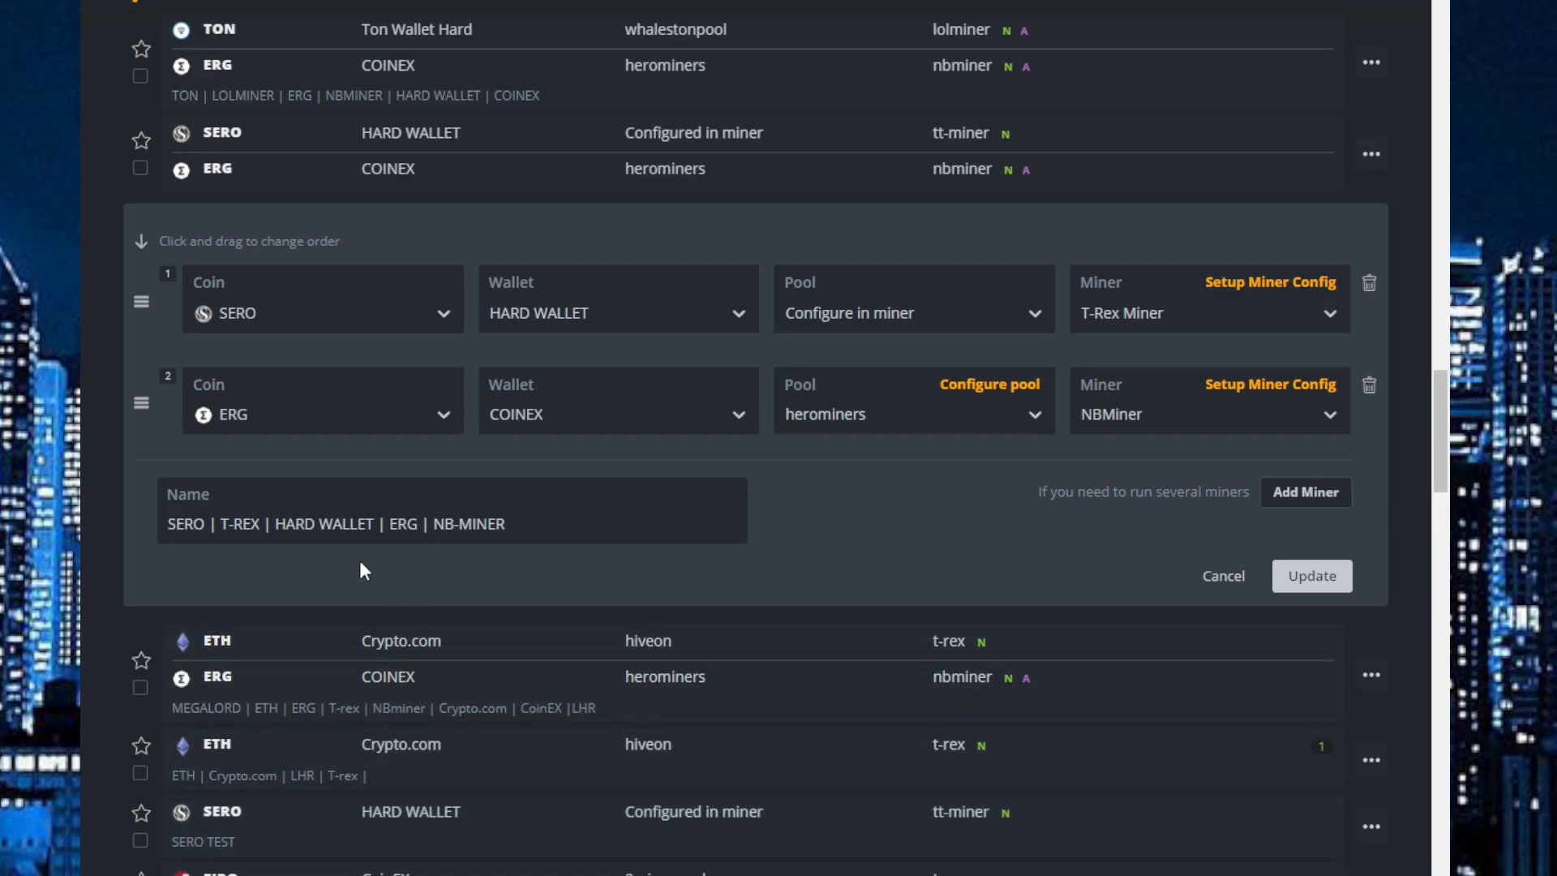
mouse_move(1151, 326)
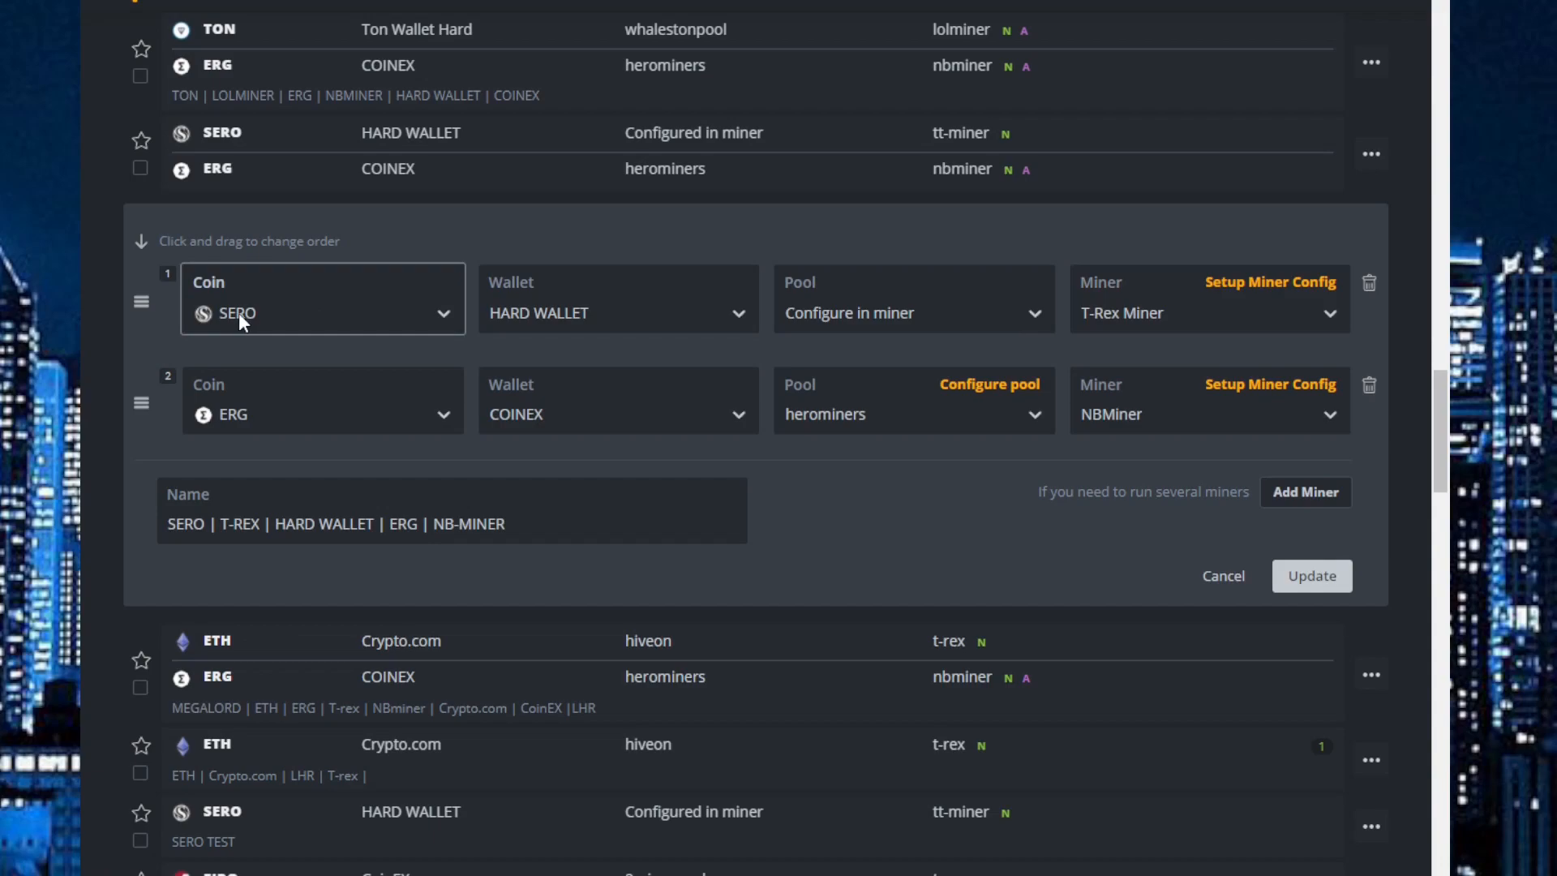
mouse_move(263, 328)
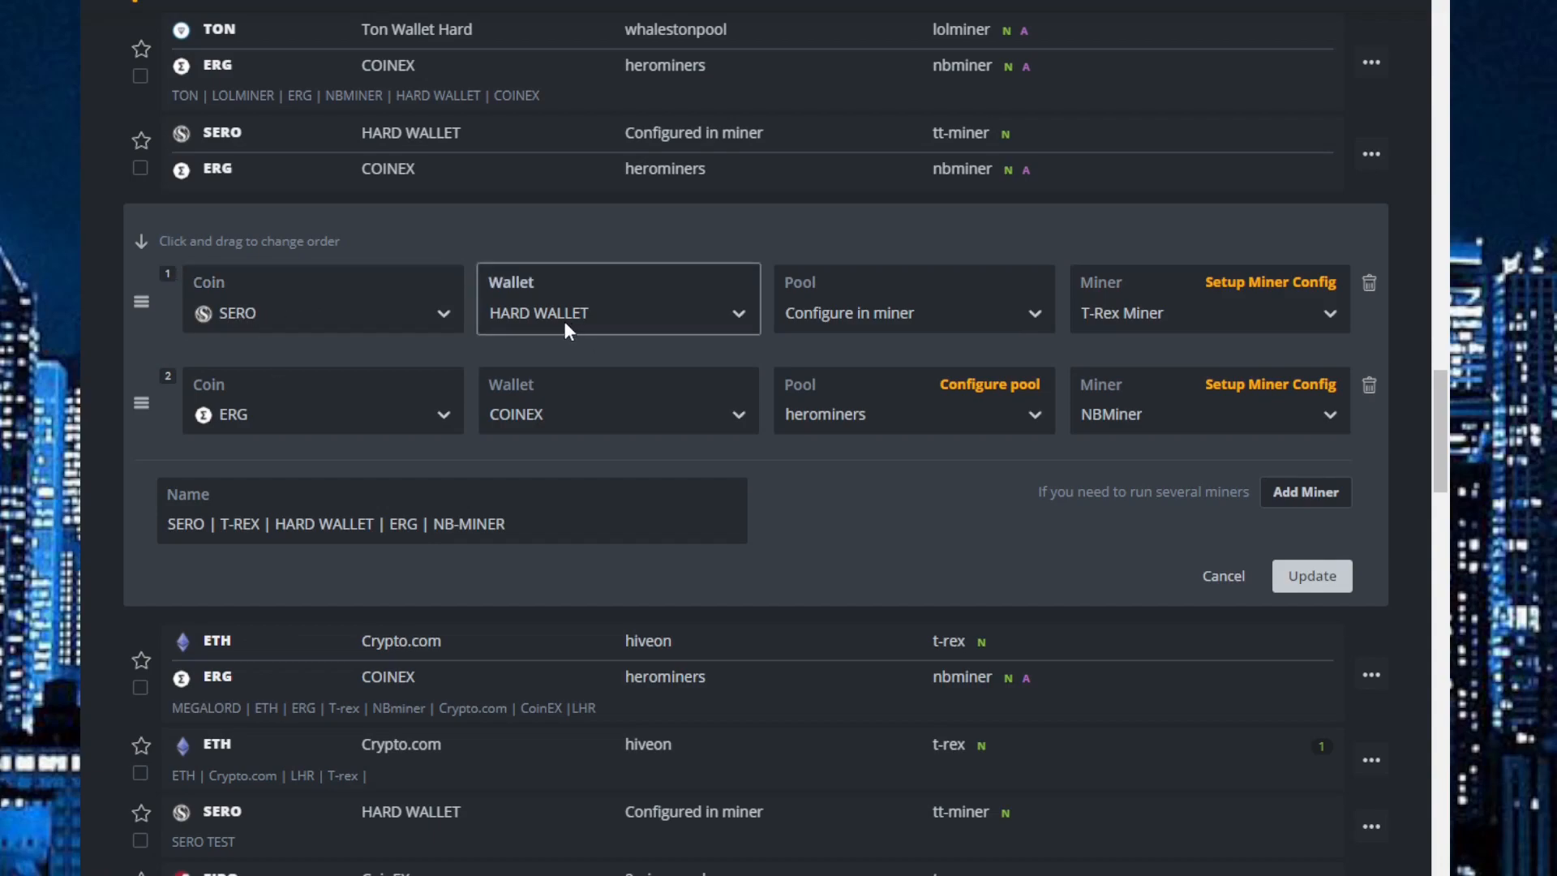
mouse_move(829, 327)
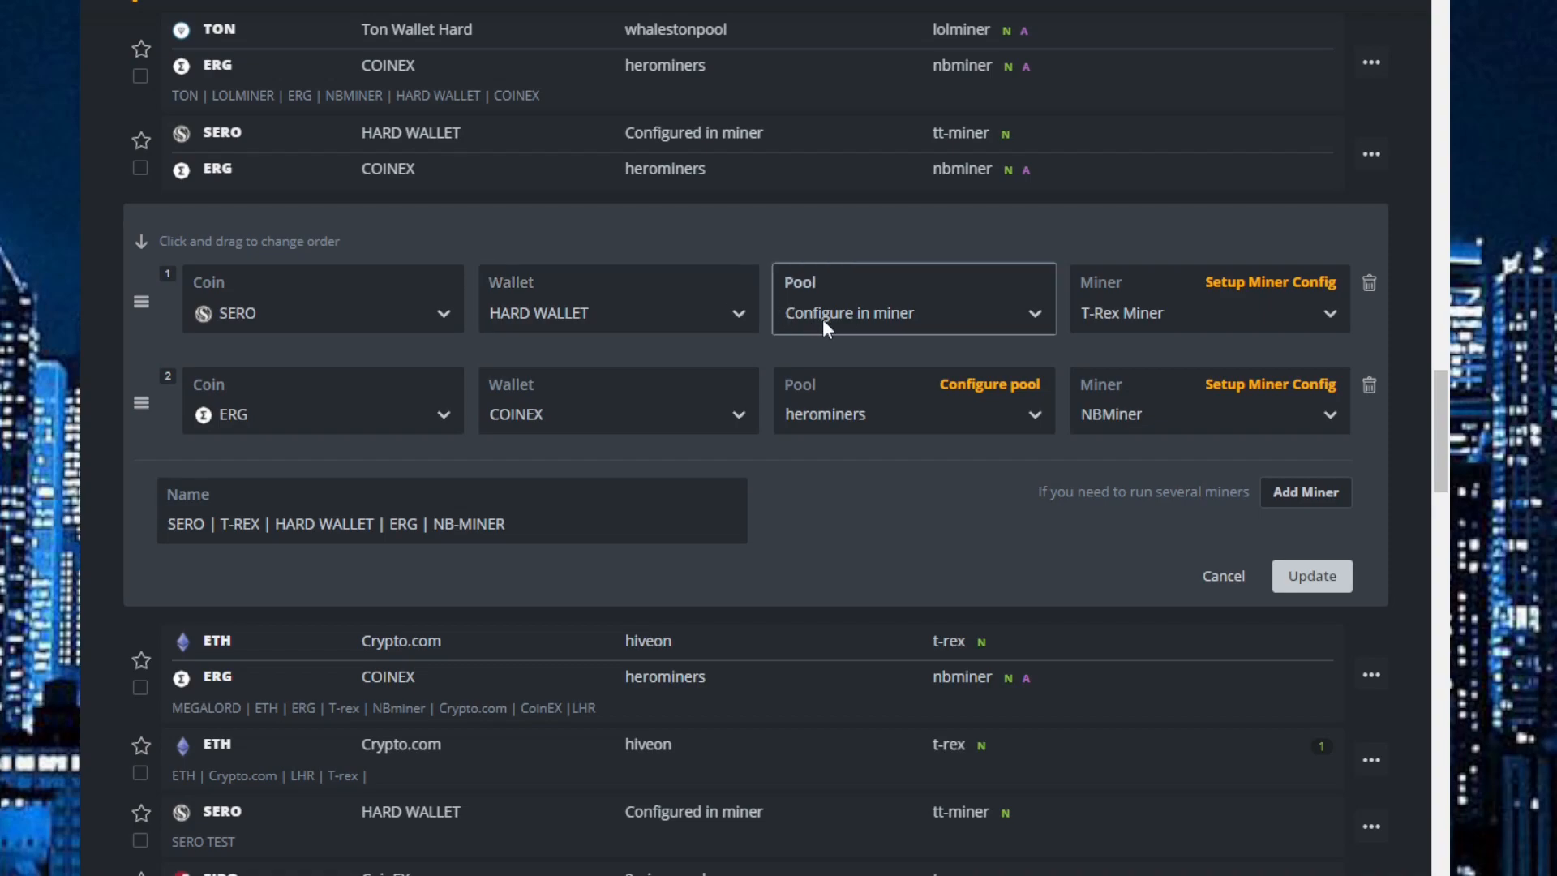
mouse_move(910, 328)
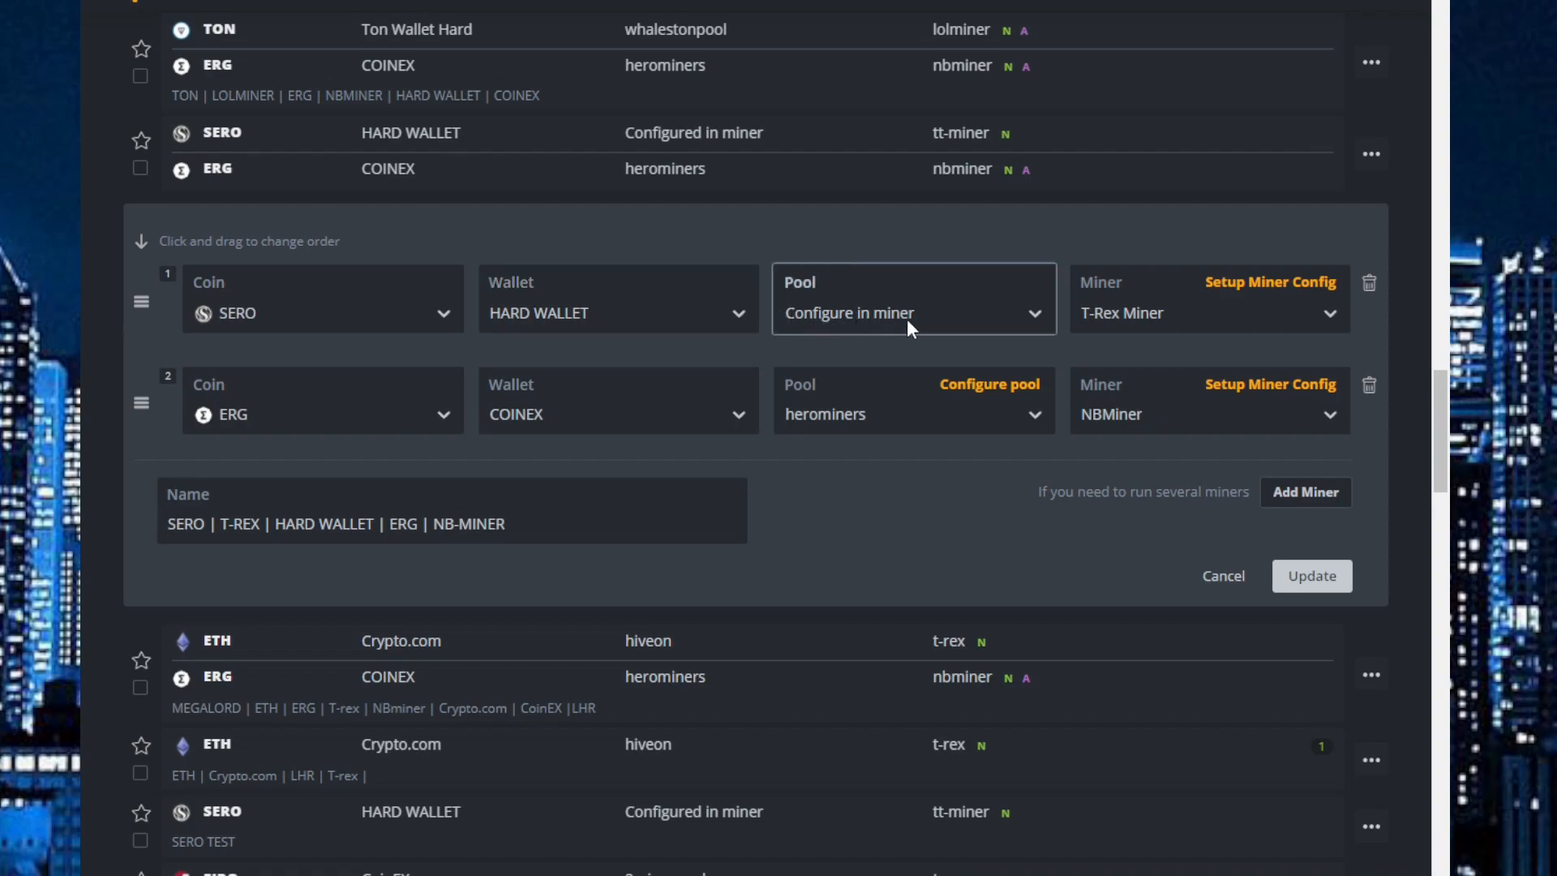
mouse_move(1294, 298)
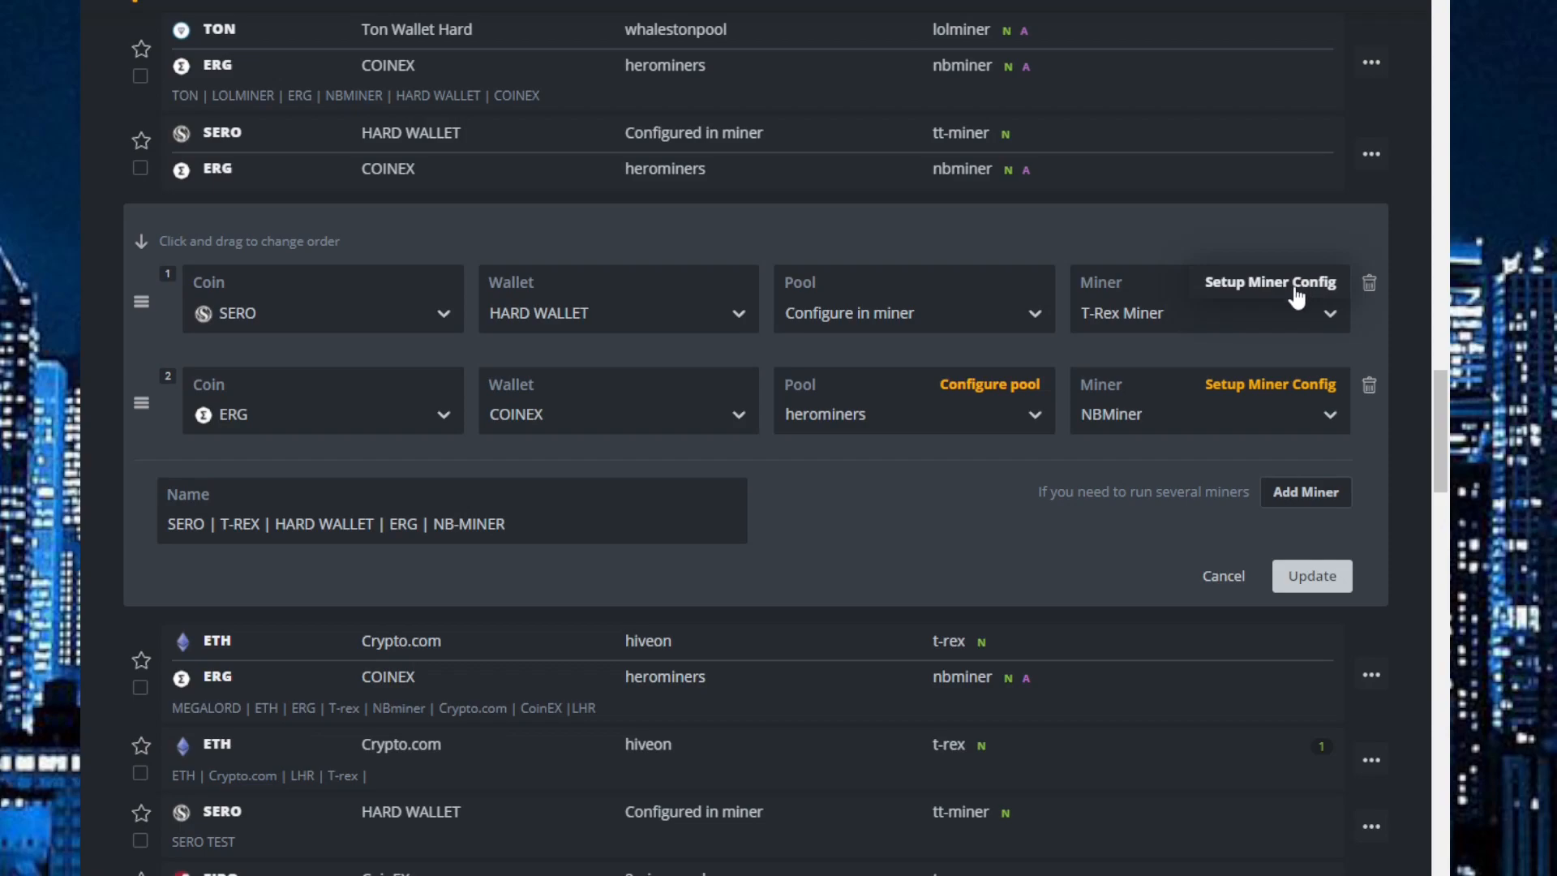
- Open the T-Rex Miner config for SERO and edit its extra config arguments
click(1269, 289)
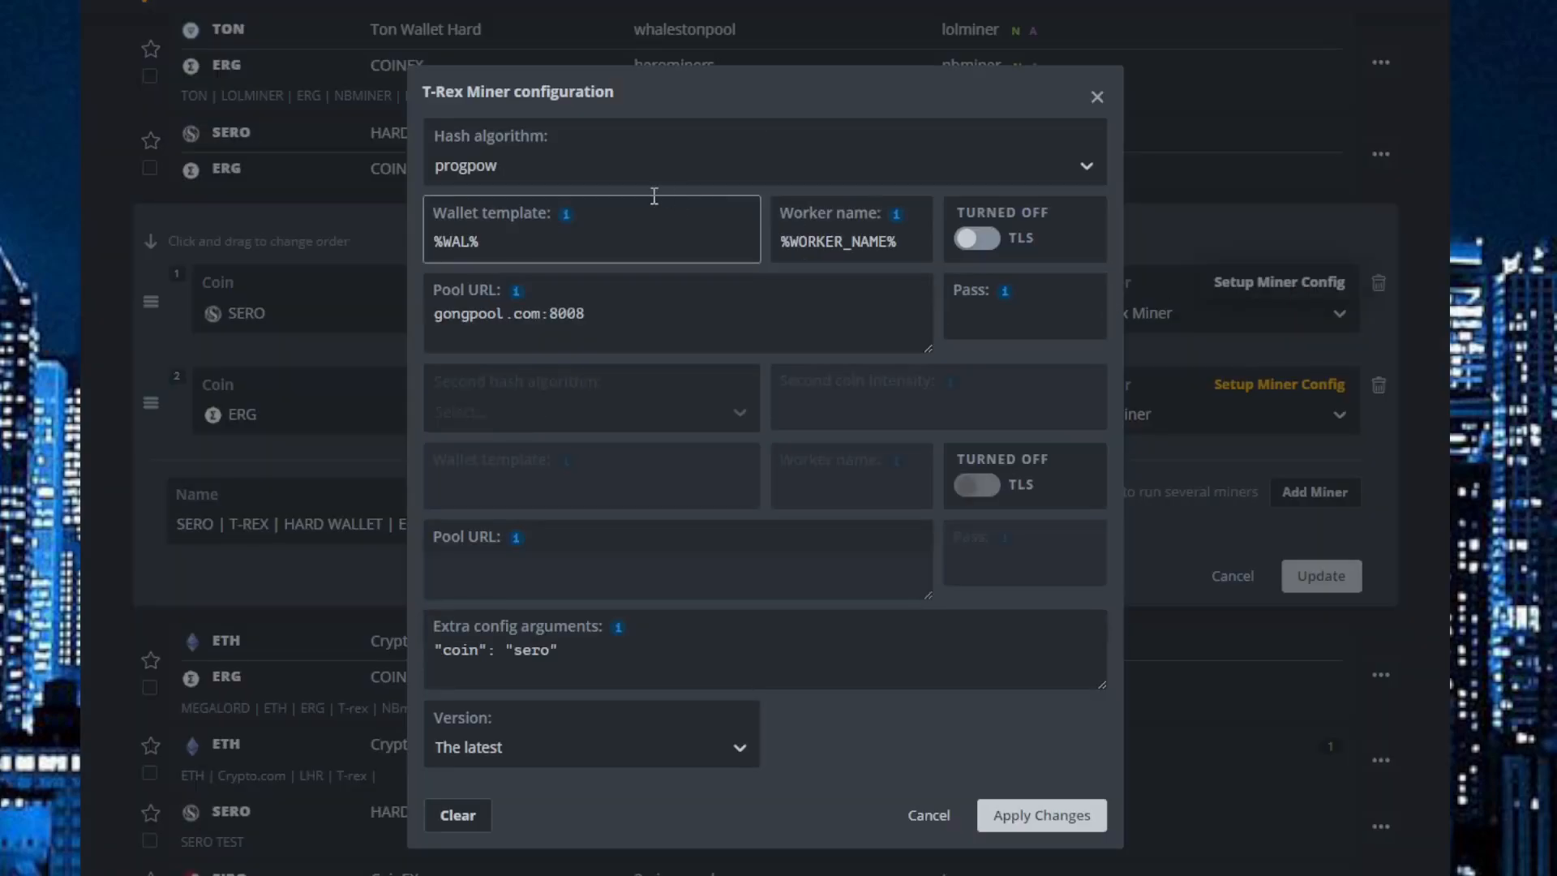
mouse_move(544, 152)
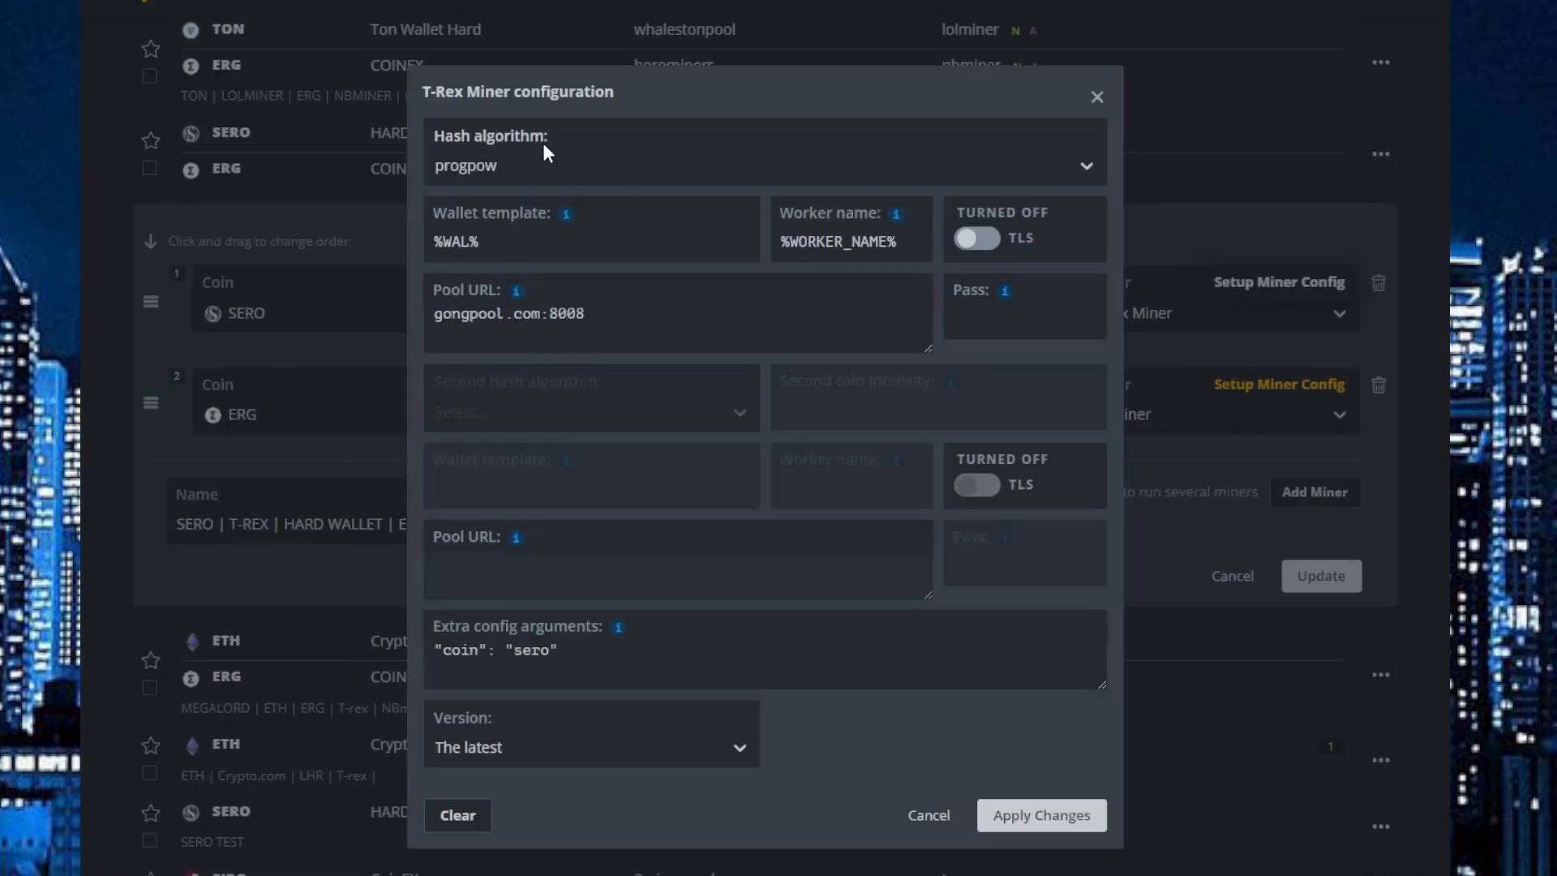
mouse_move(444, 176)
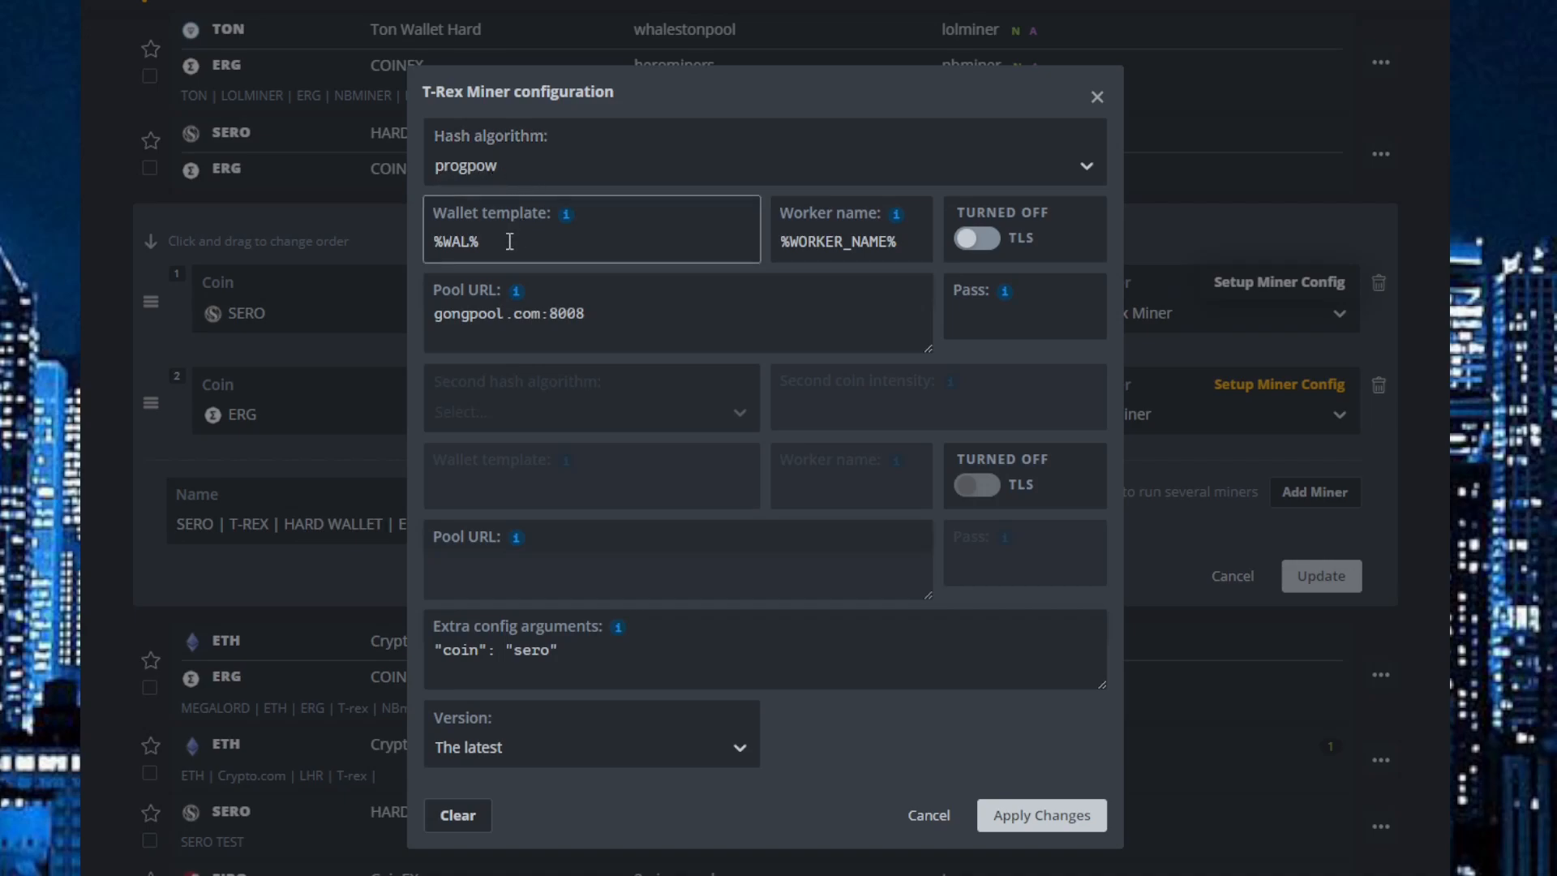
click(851, 241)
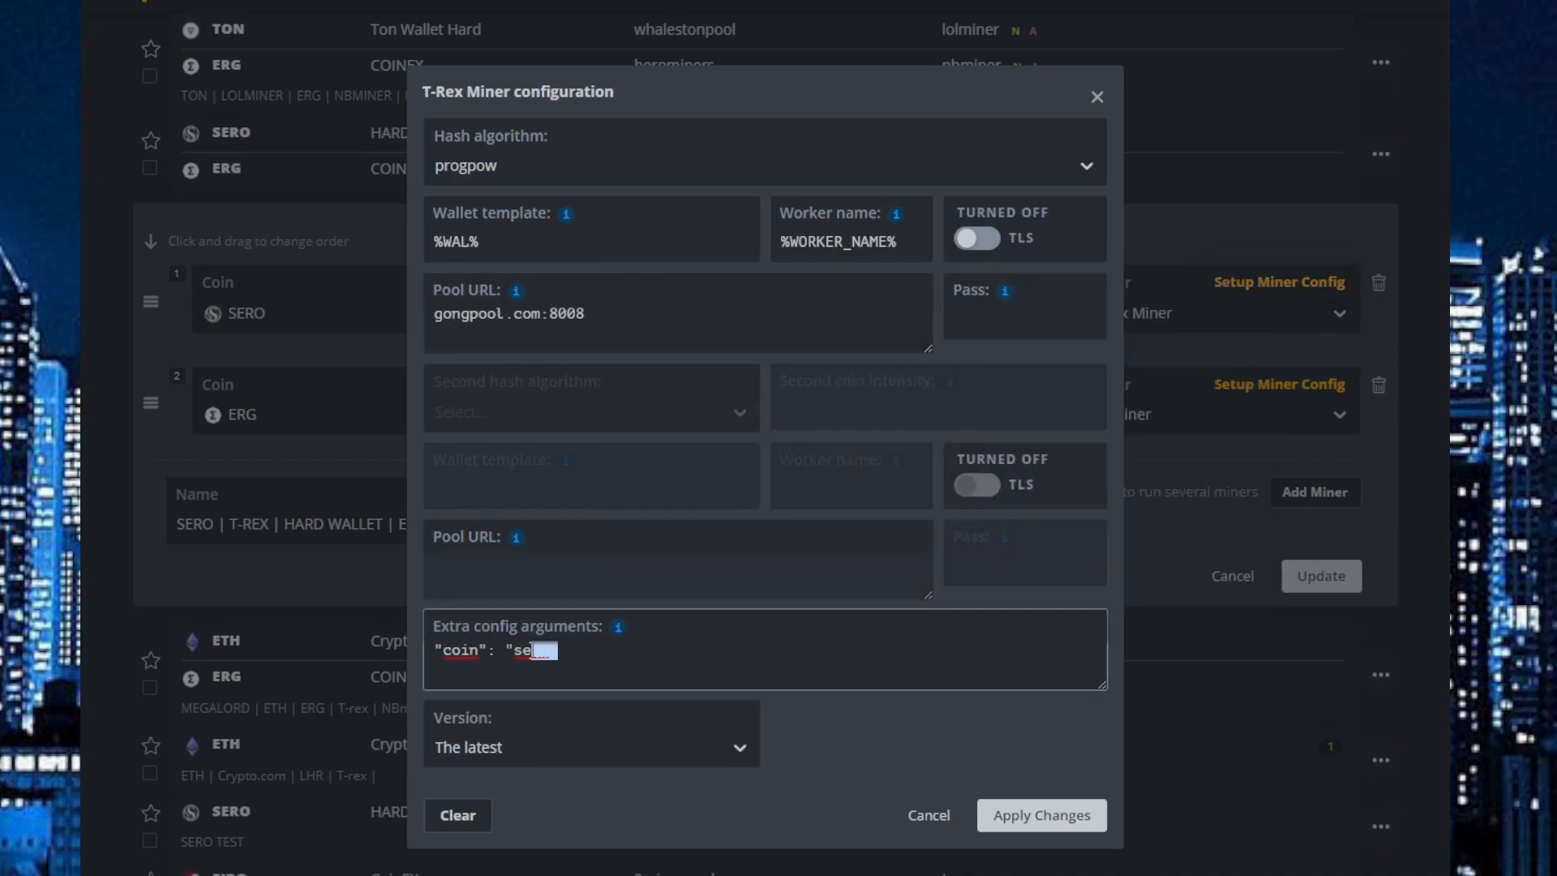
- Complete the extra config argument so it reads "coin": "sero"
text(ro")
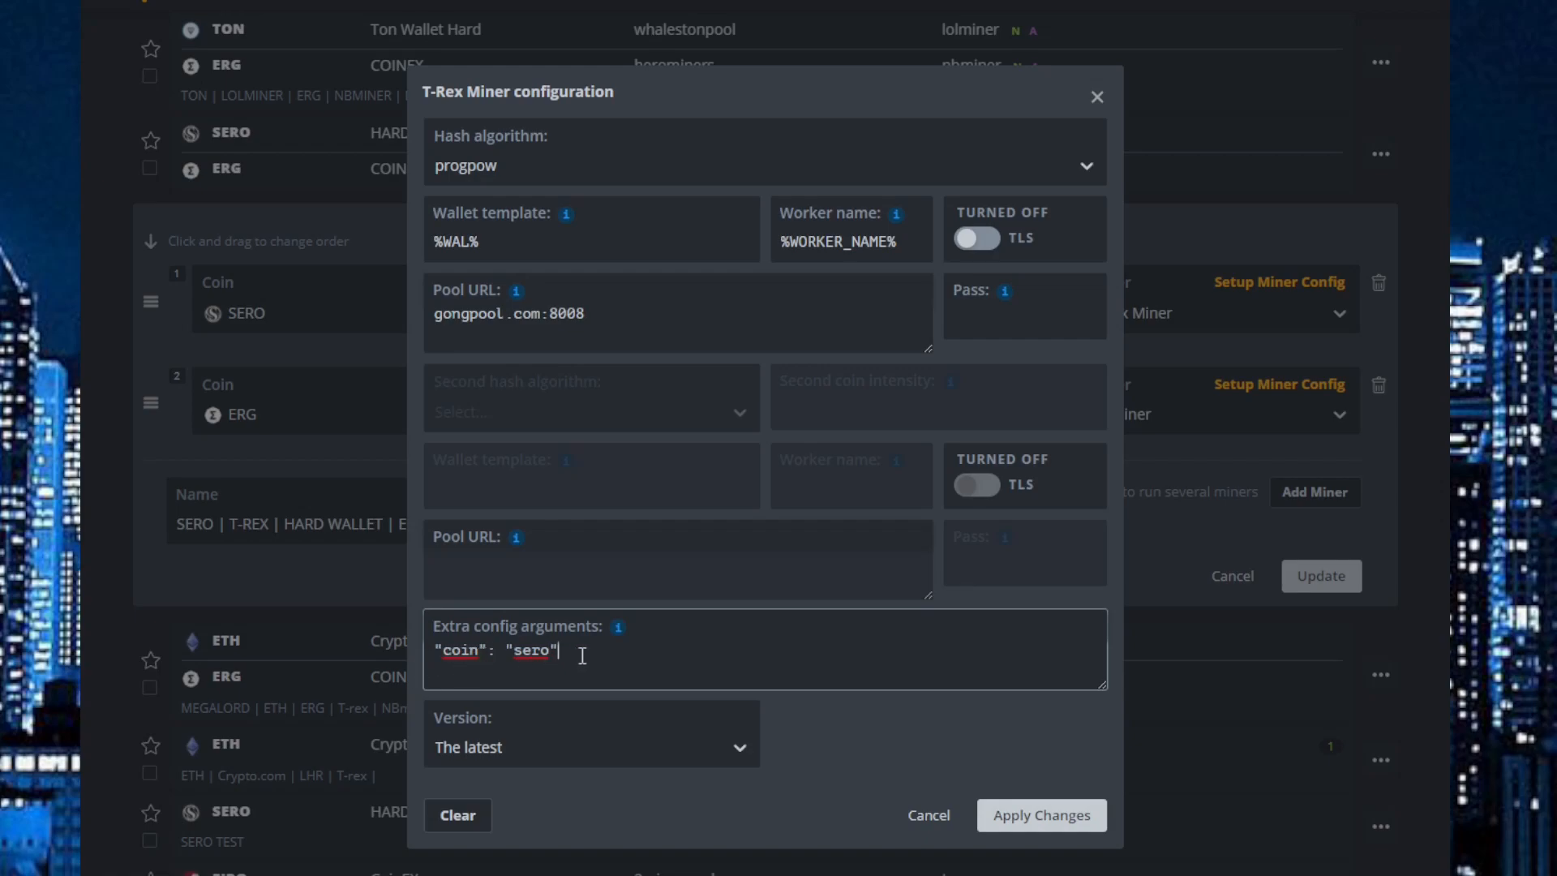
mouse_move(609, 669)
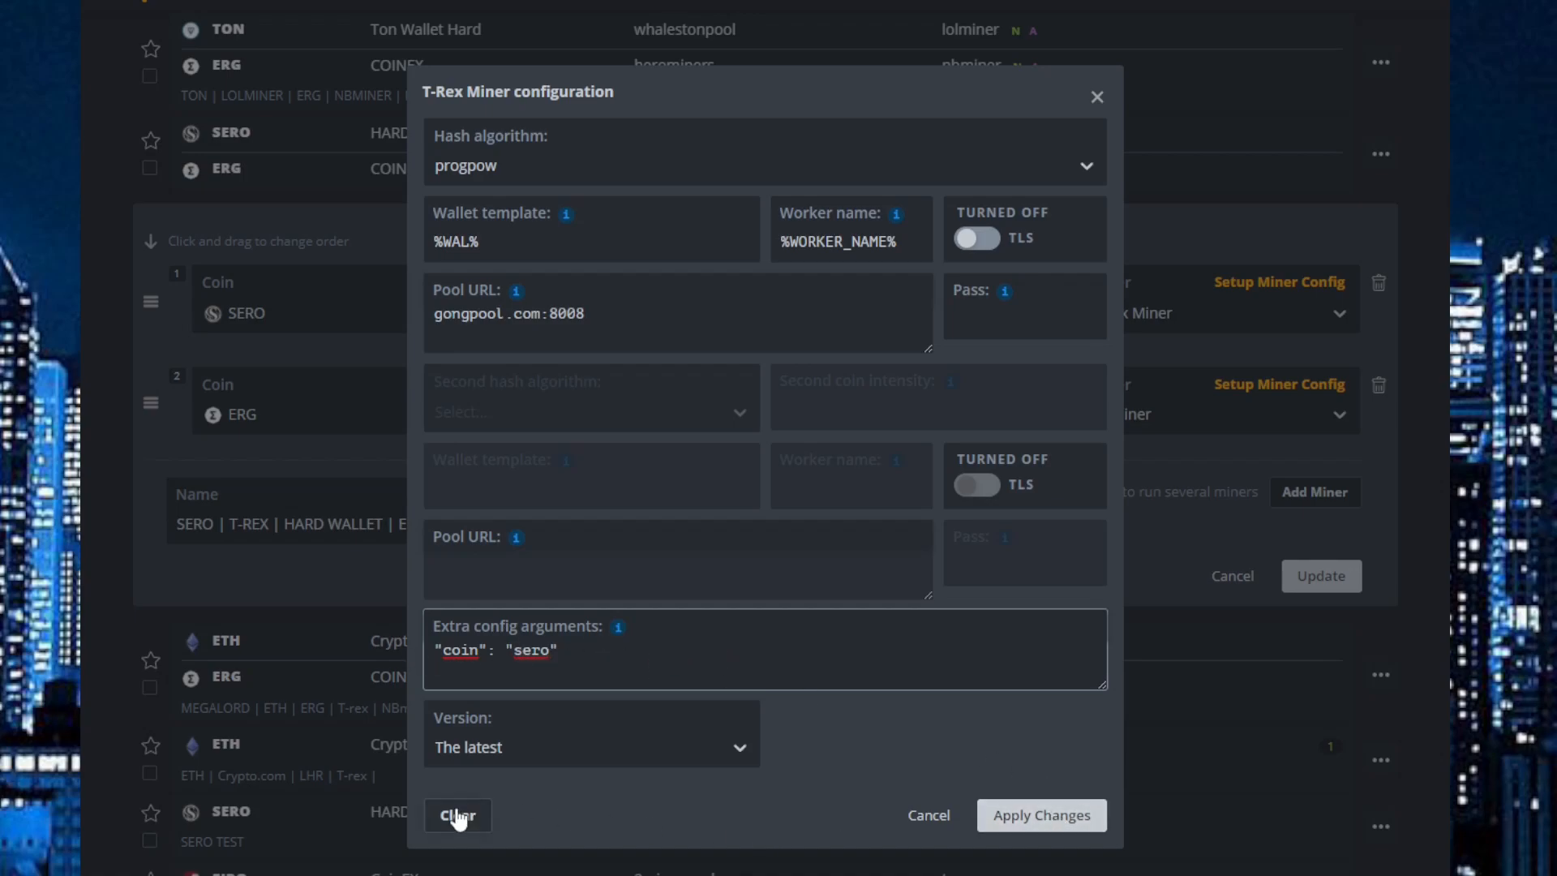
mouse_move(864, 527)
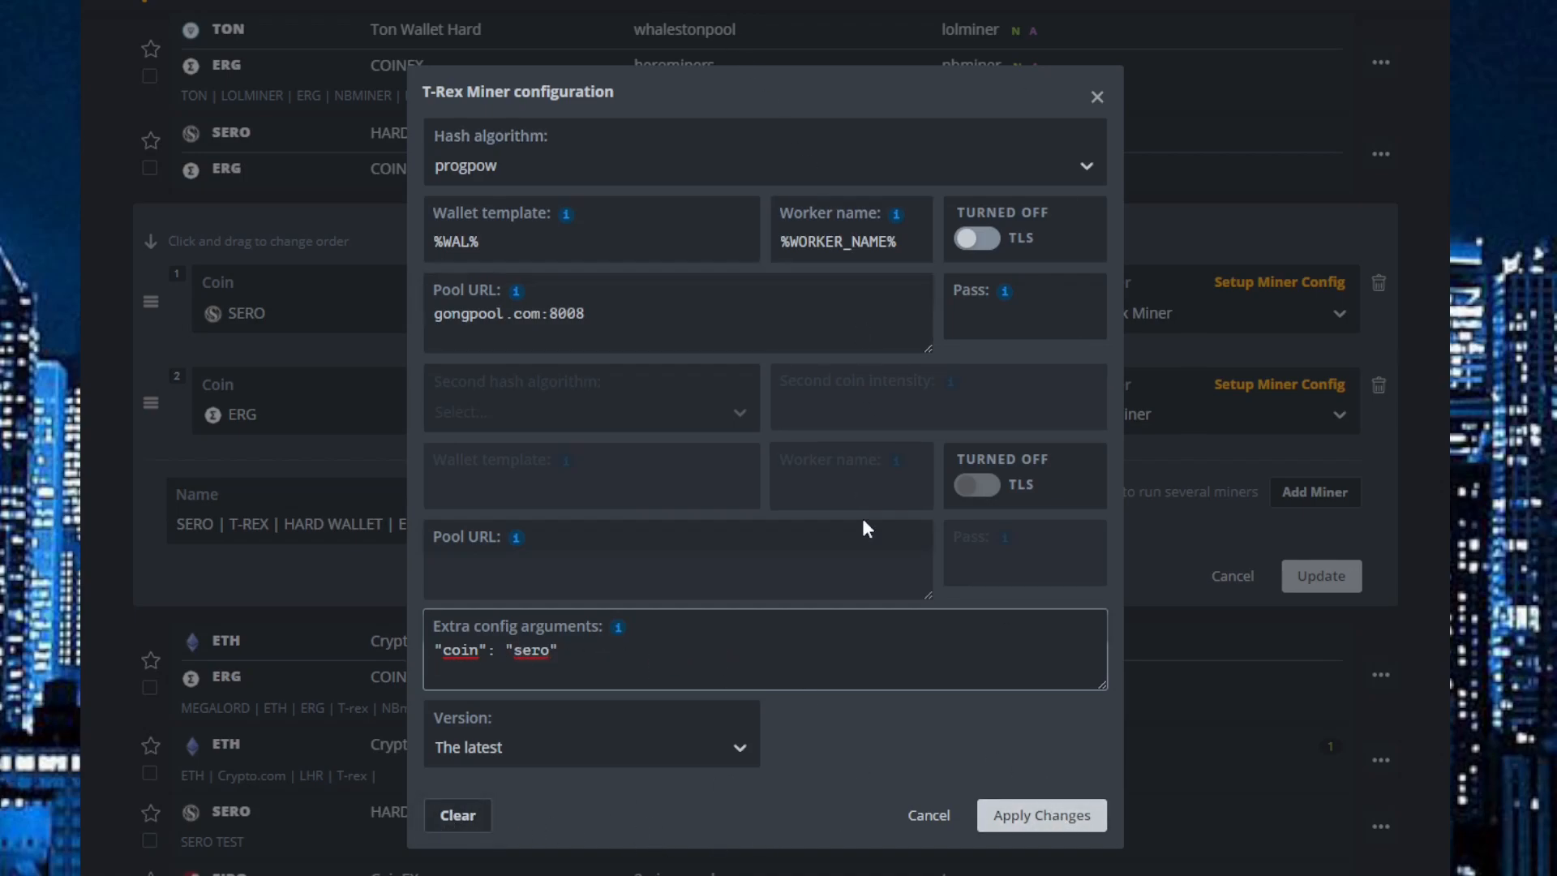